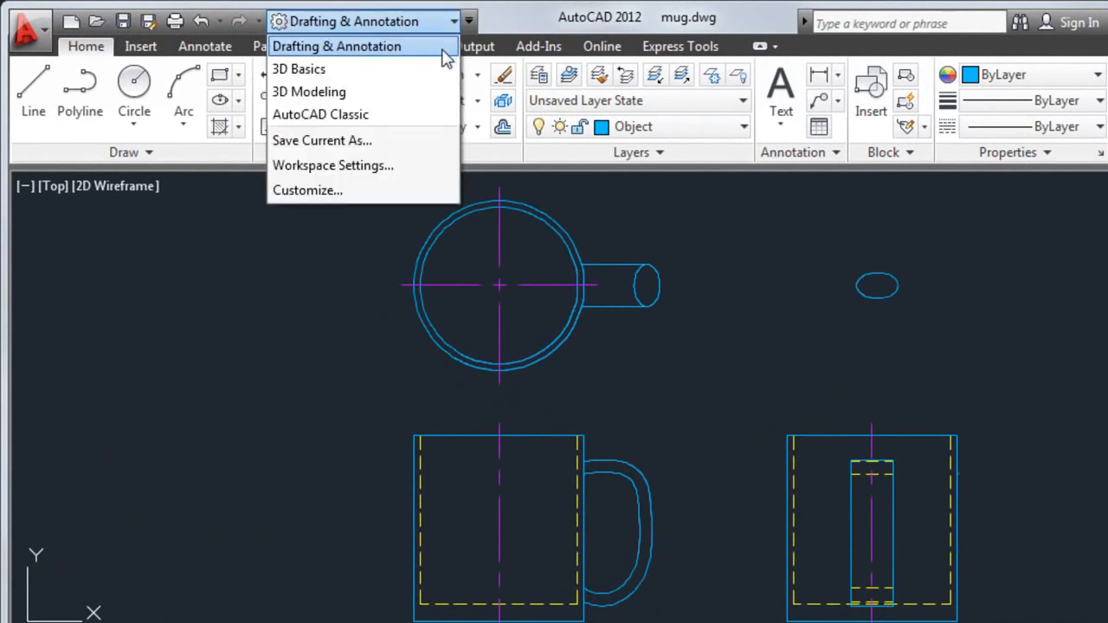
Step: Switch the mug drawing to the 3D Modeling workspace
click(308, 91)
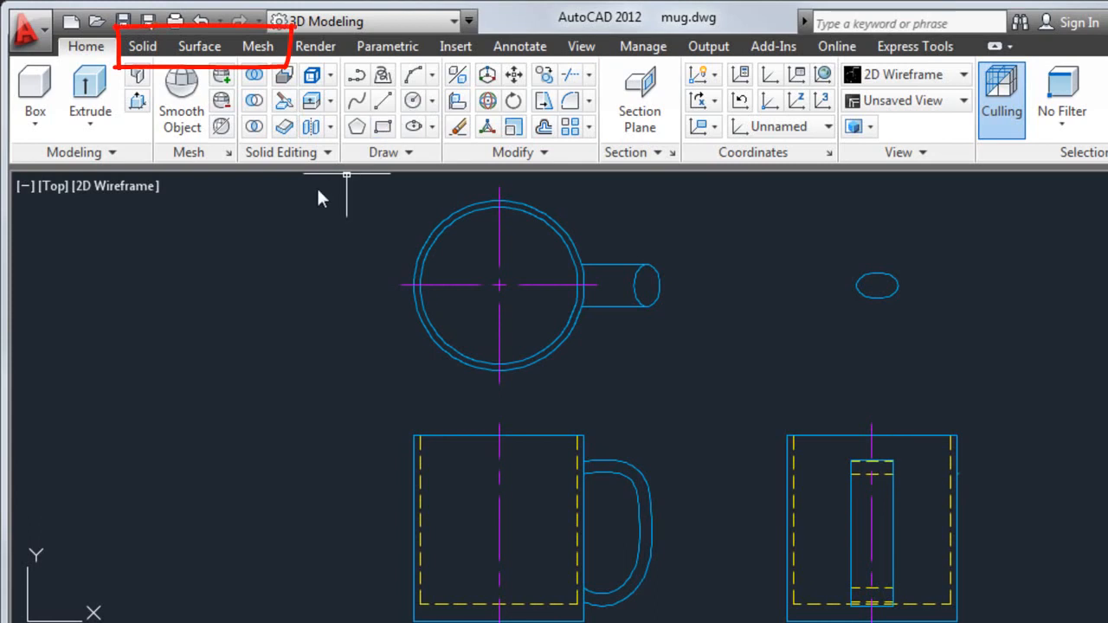
mouse_move(243, 227)
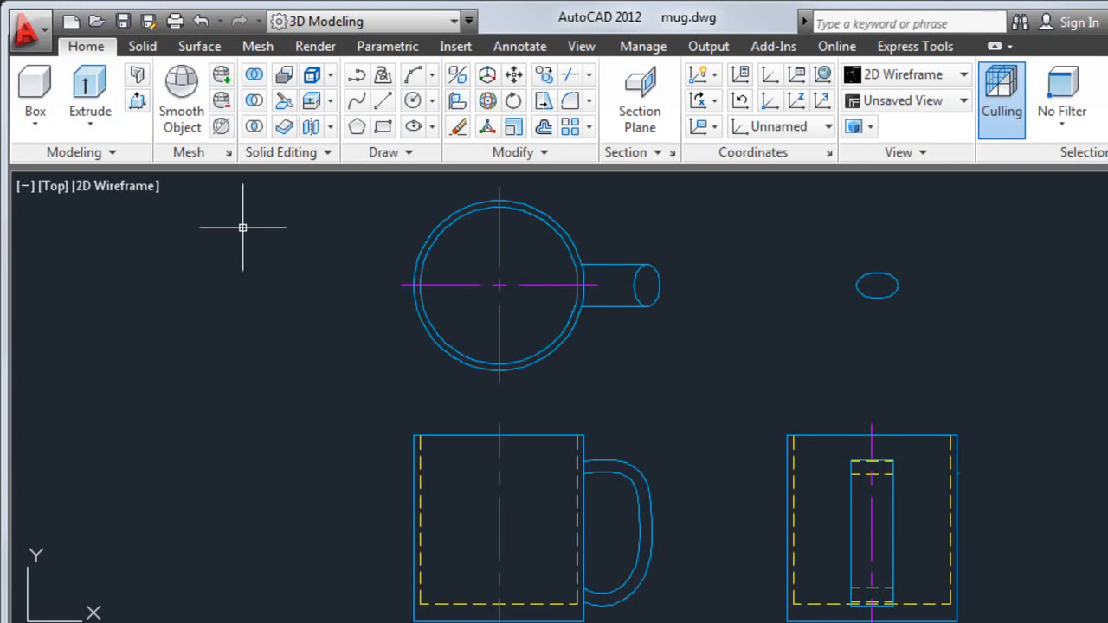
mouse_move(149, 221)
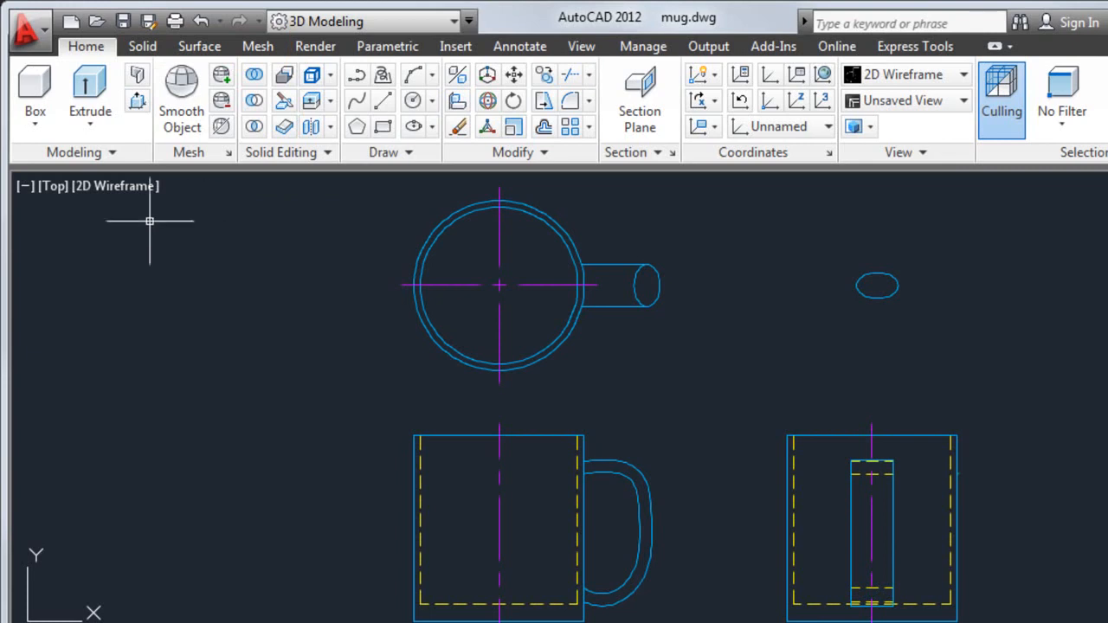
Step: Change the viewpoint from Top to SW Isometric
click(54, 186)
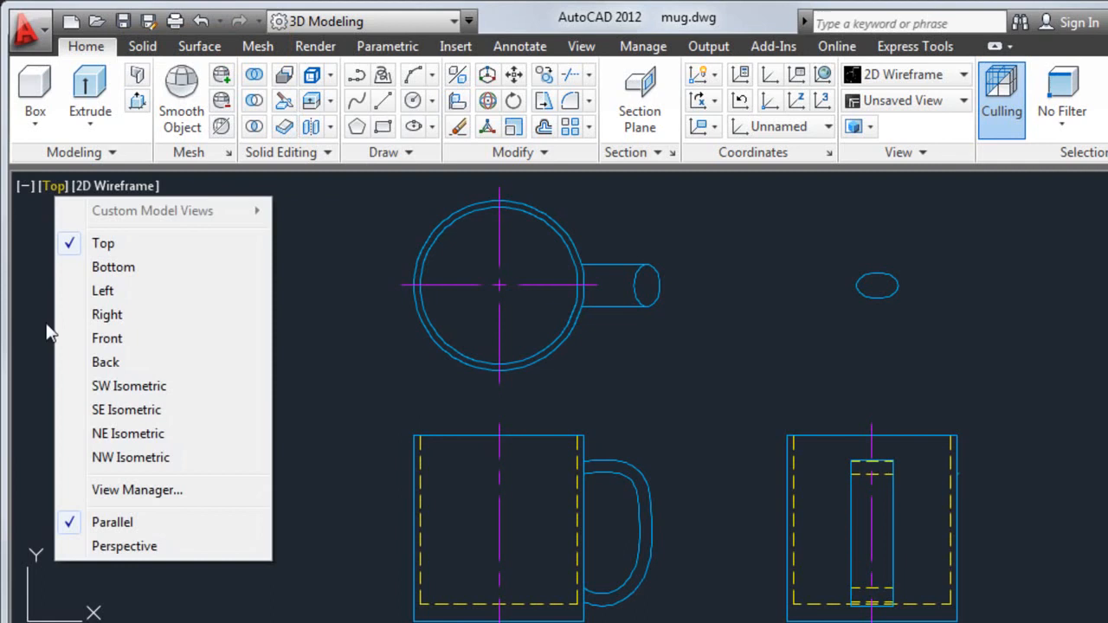
click(128, 386)
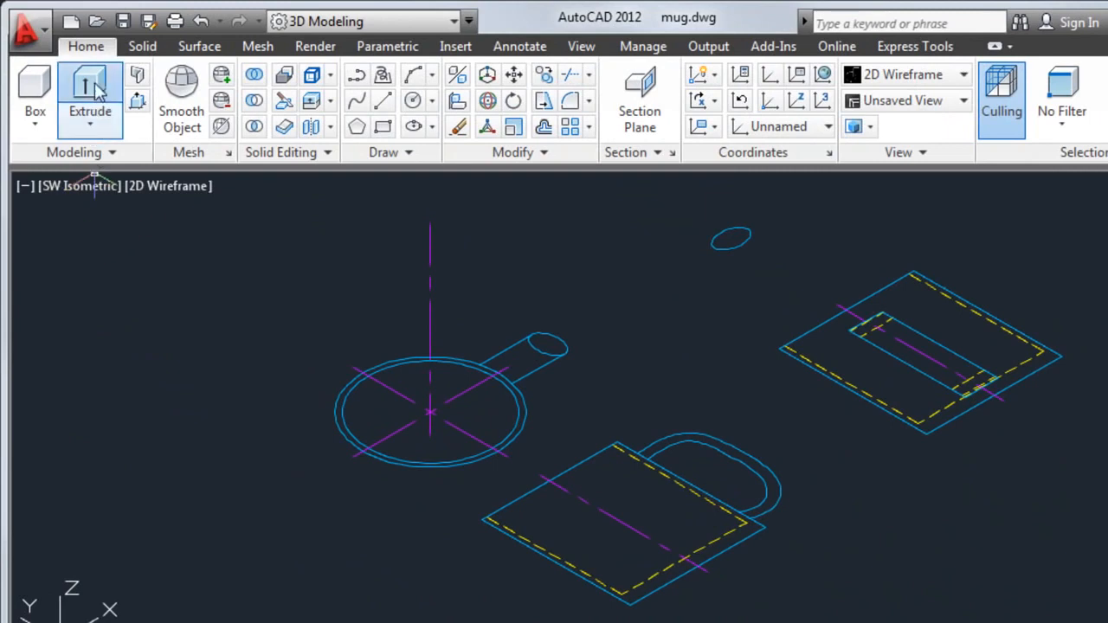
Step: Extrude the two concentric body circles upward into the mug's cylinder
click(89, 82)
text(3.)
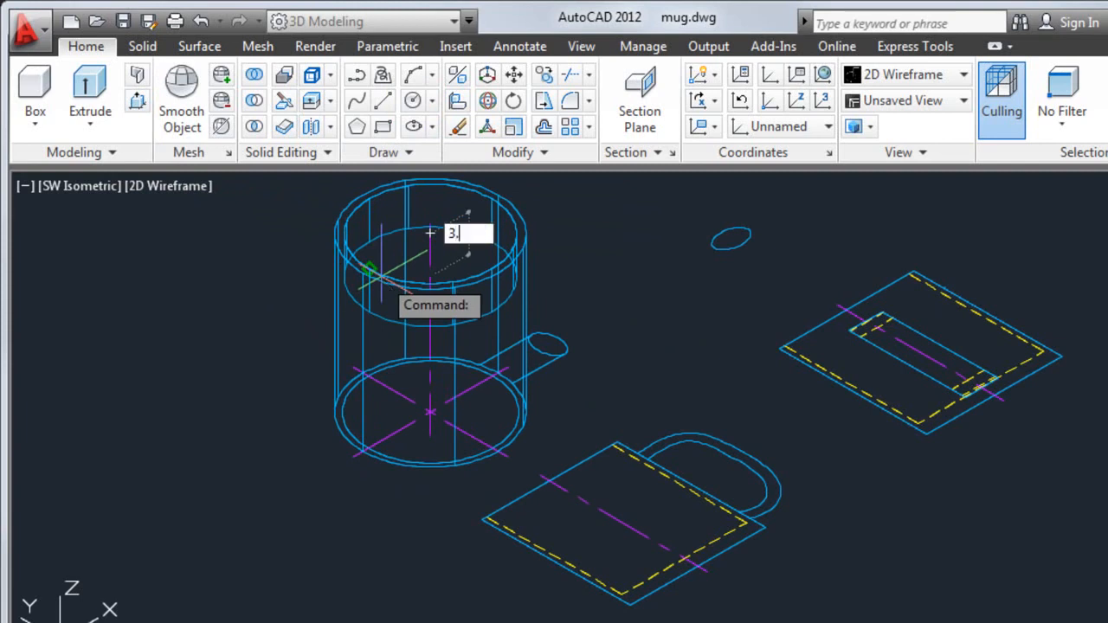
Step: Copy the handle arc upright beside the mug body, confirming the entered distance
click(457, 100)
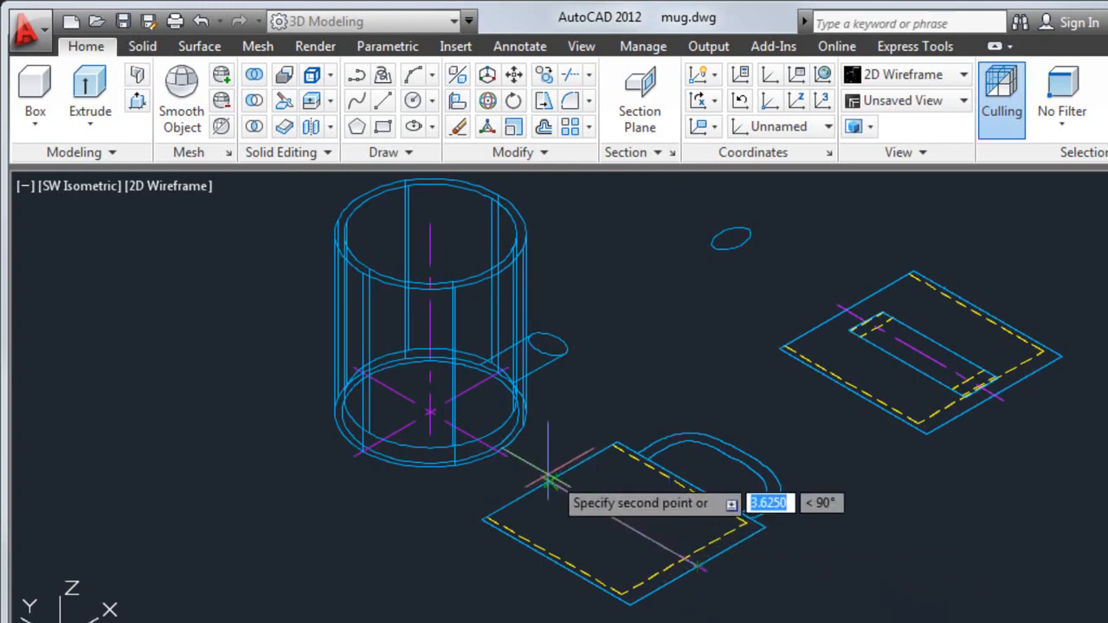
key(Enter)
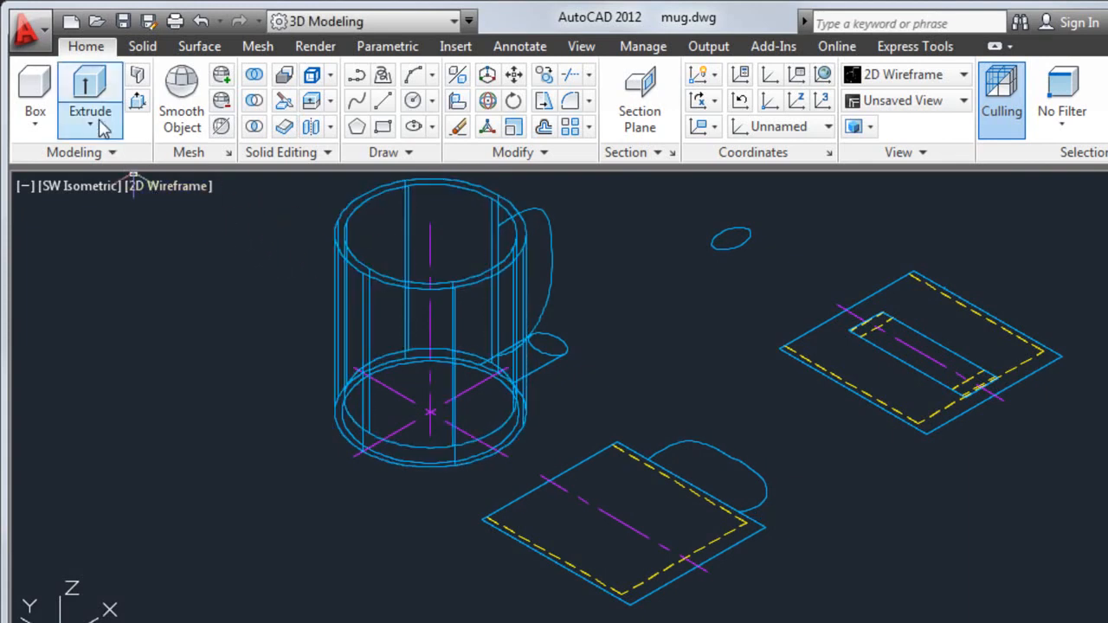
Step: Sweep the small ellipse profile along the handle curve to form the handle
click(90, 124)
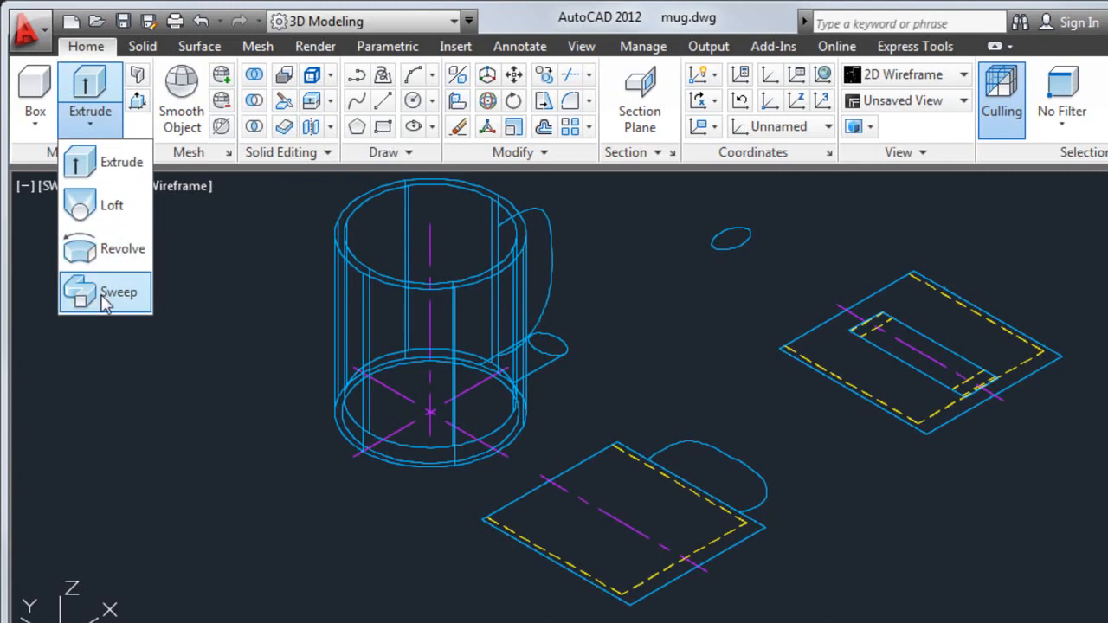
click(118, 291)
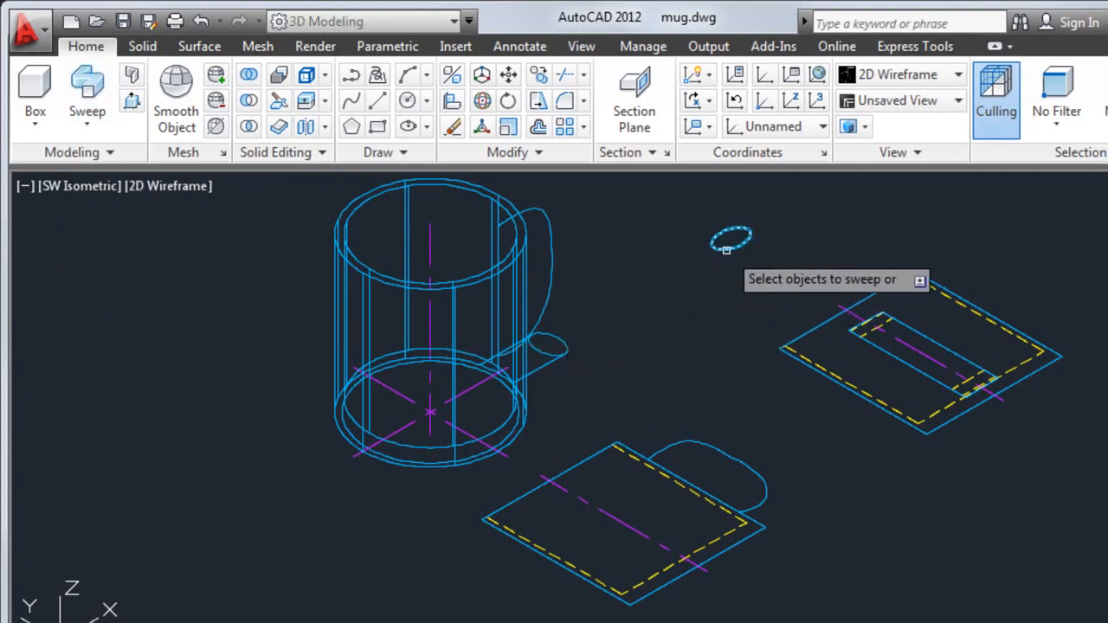
click(731, 240)
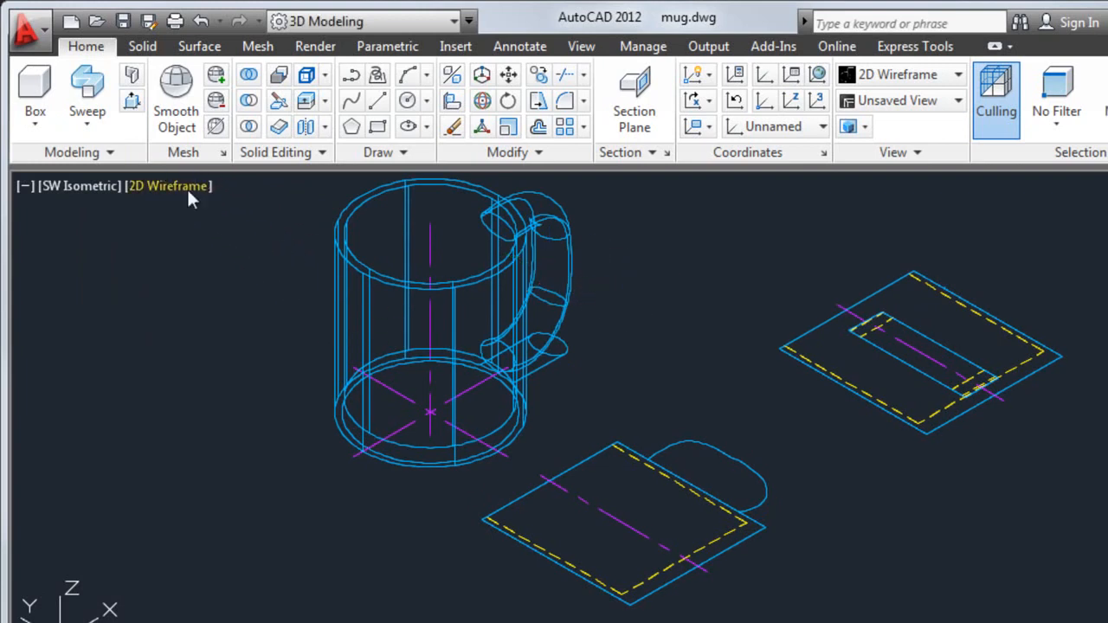
Step: Change the visual style from 2D Wireframe to Conceptual
click(170, 185)
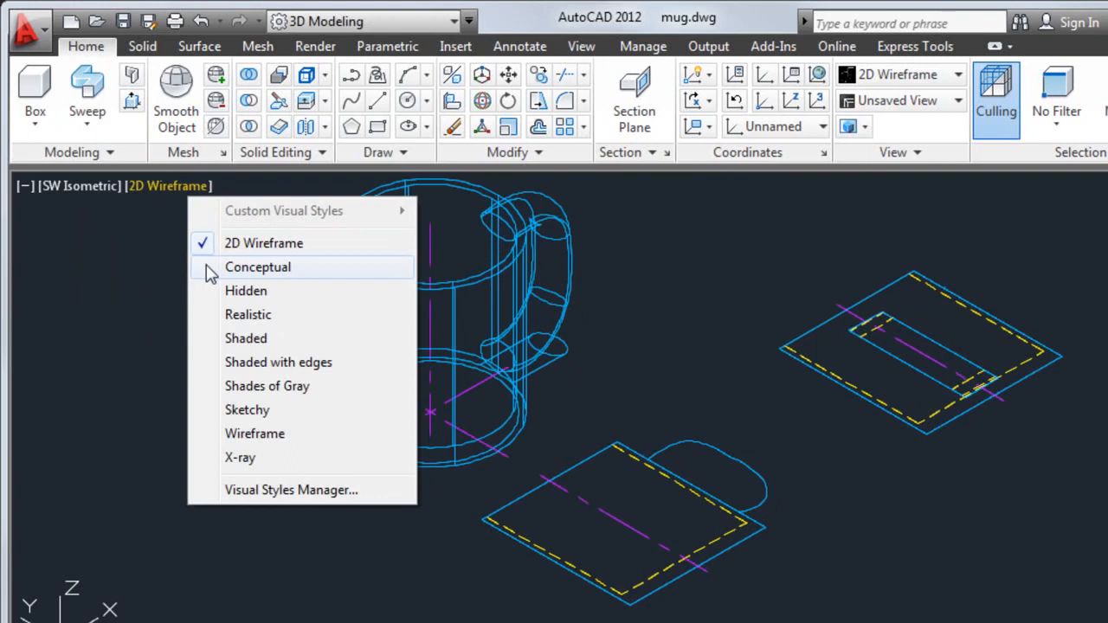
click(257, 266)
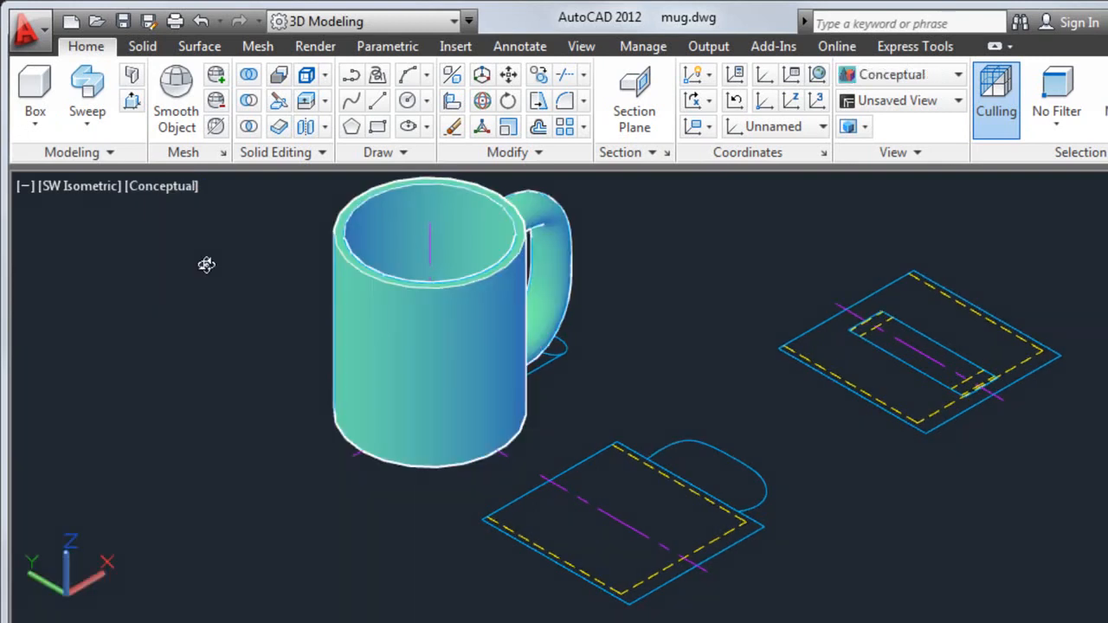